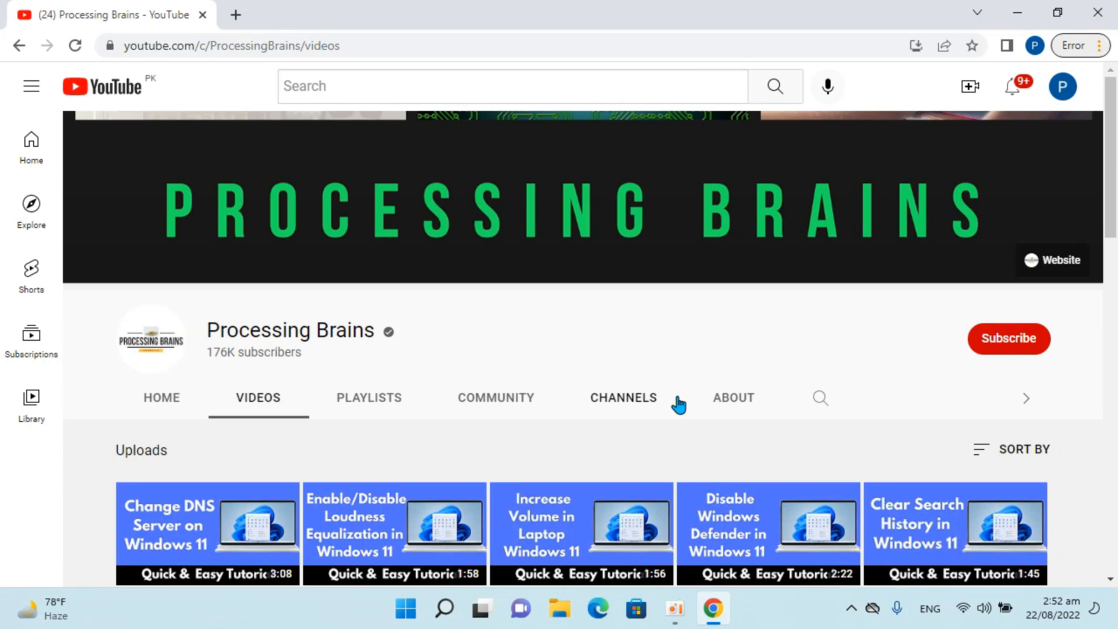
{"action": "mouse_move", "coordinate": [798, 176]}
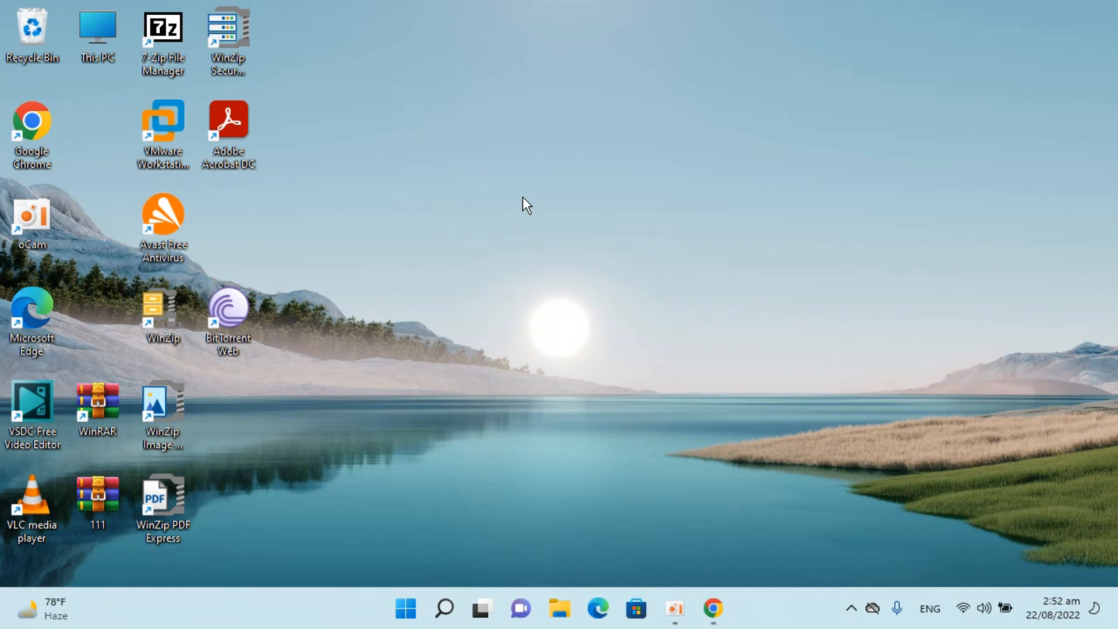
Step: Create a new desktop folder and name it 'Hide me'
{"action": "right_click", "coordinate": [526, 203]}
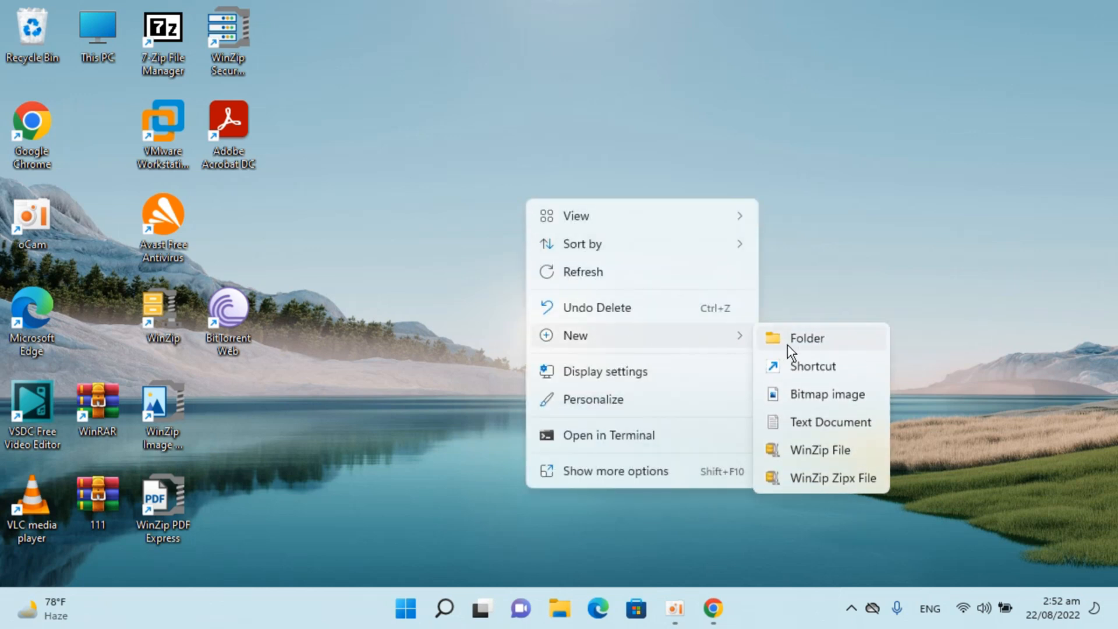
{"action": "left_click", "coordinate": [806, 338]}
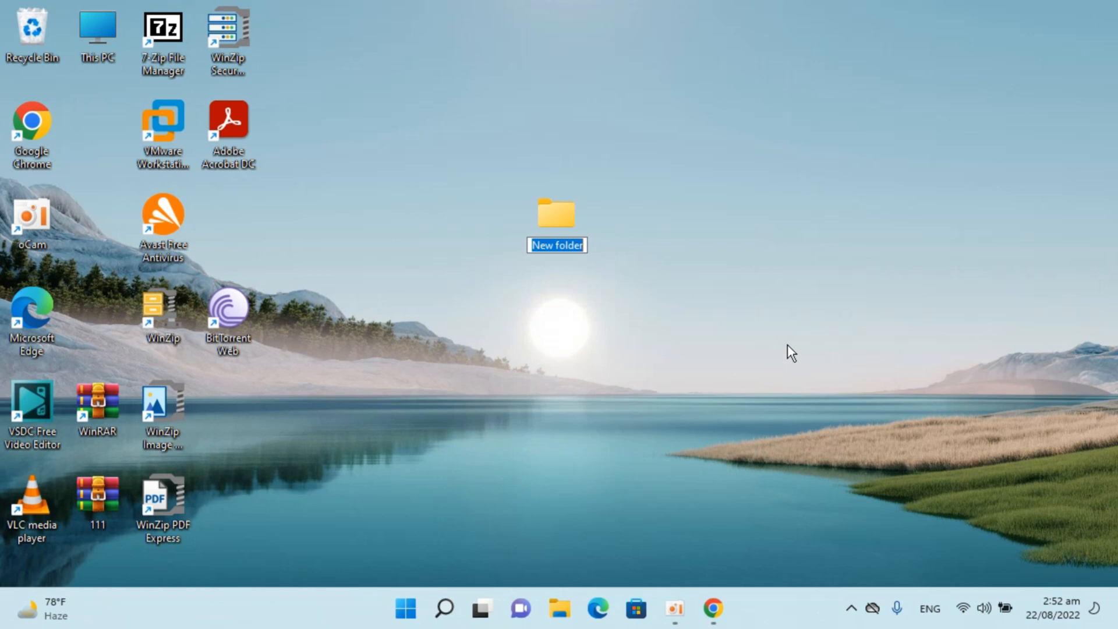
{"action": "type", "text": "Hid"}
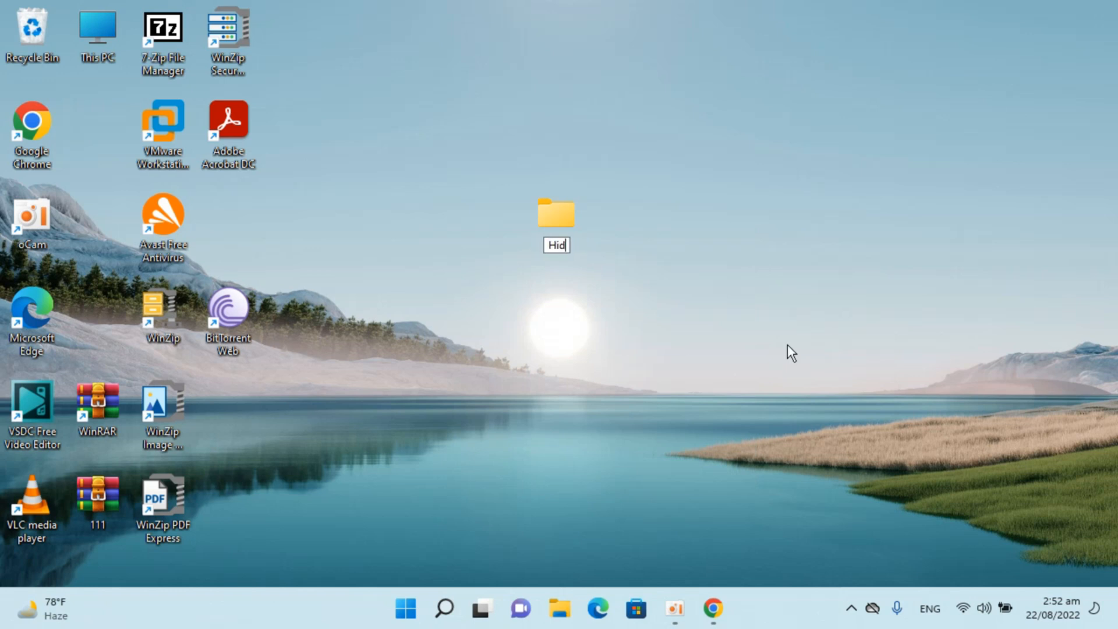
{"action": "type", "text": "e me"}
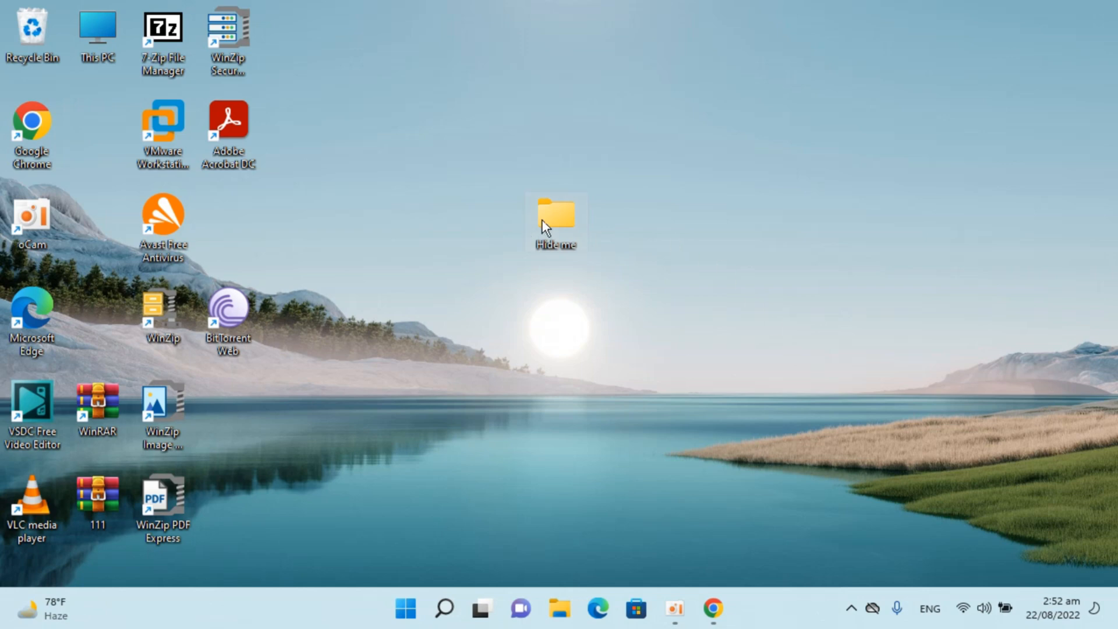
{"action": "double_click", "coordinate": [555, 217]}
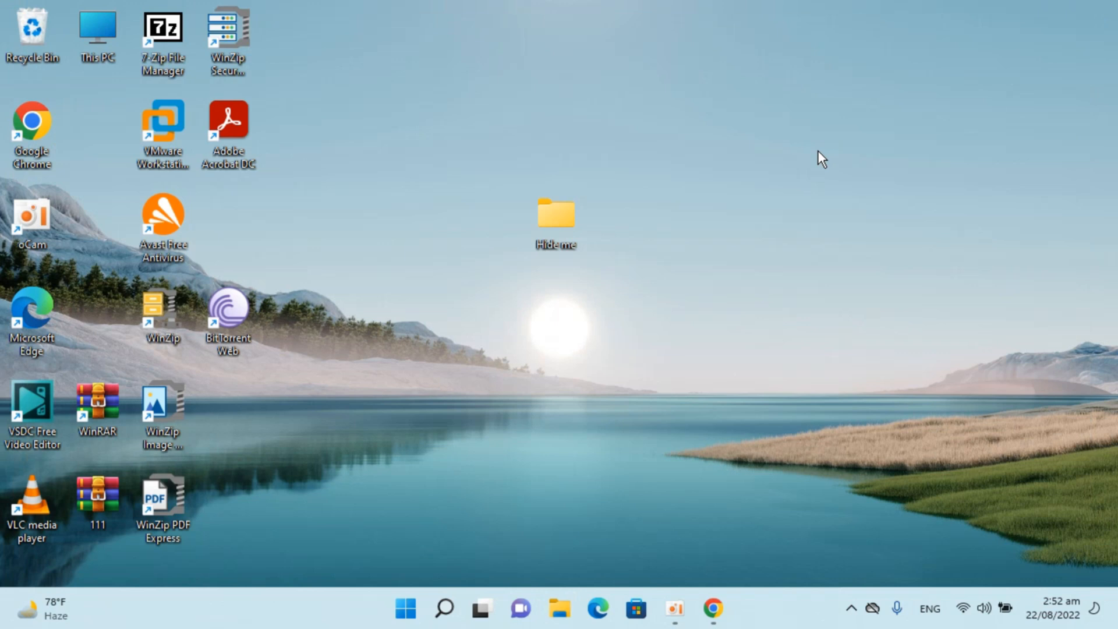
{"action": "mouse_move", "coordinate": [576, 227]}
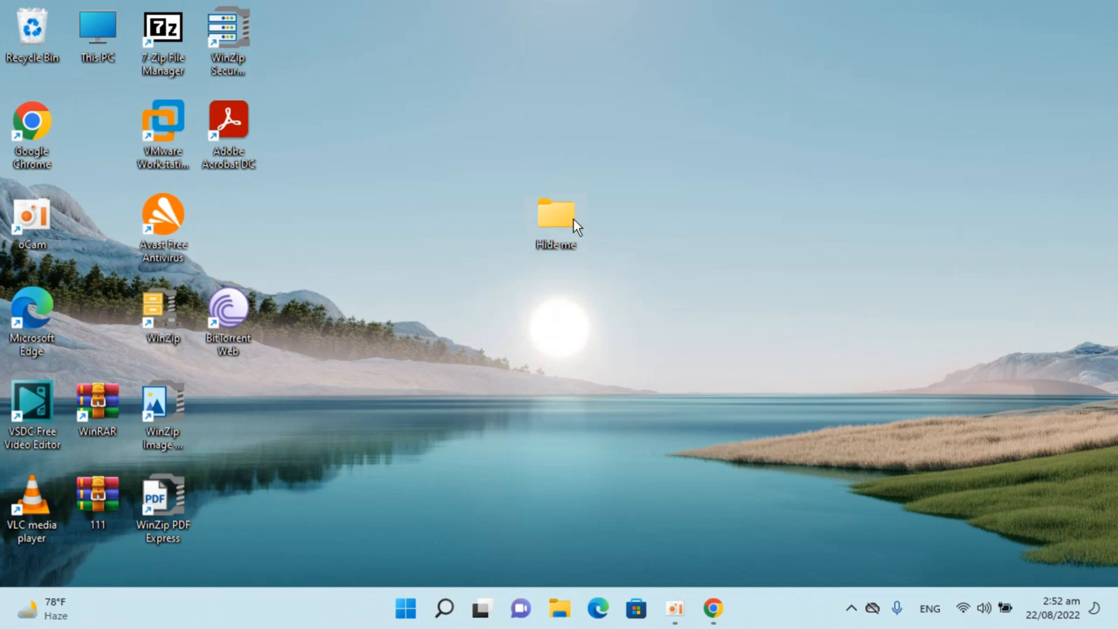
Step: Tick Hidden in the 'Hide me' folder's Properties and apply it so the icon fades
{"action": "right_click", "coordinate": [555, 218]}
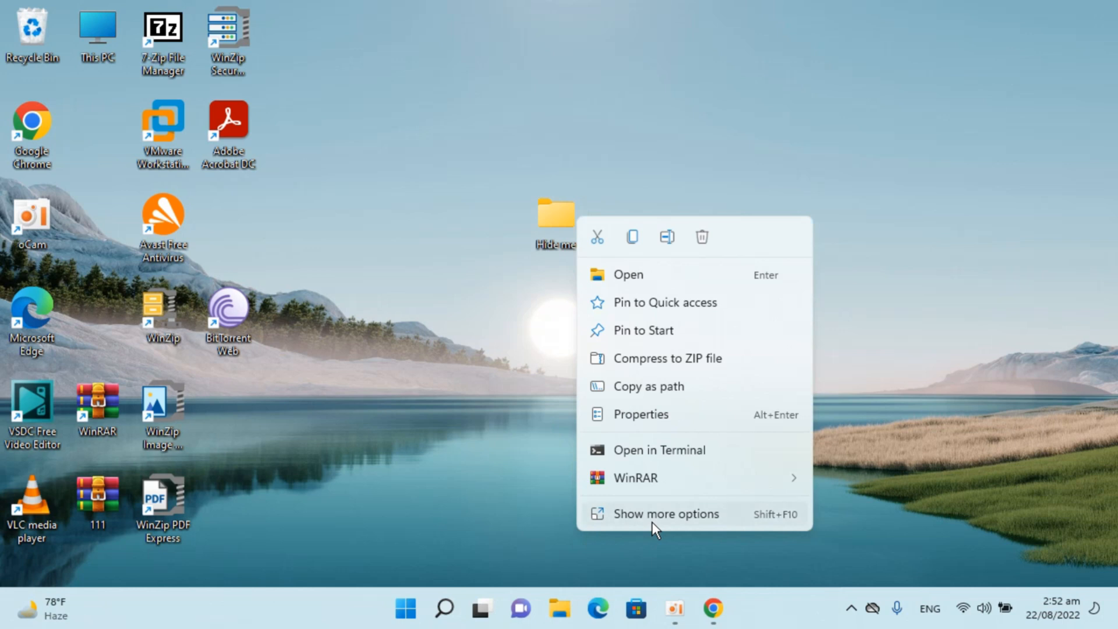
{"action": "left_click", "coordinate": [666, 513]}
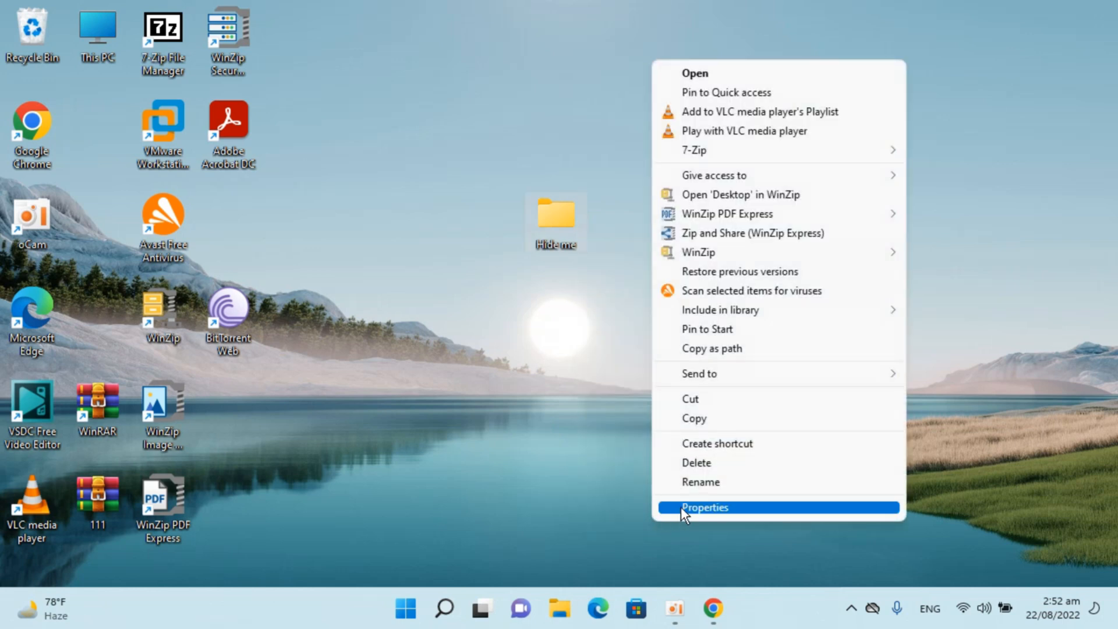
{"action": "left_click", "coordinate": [705, 506]}
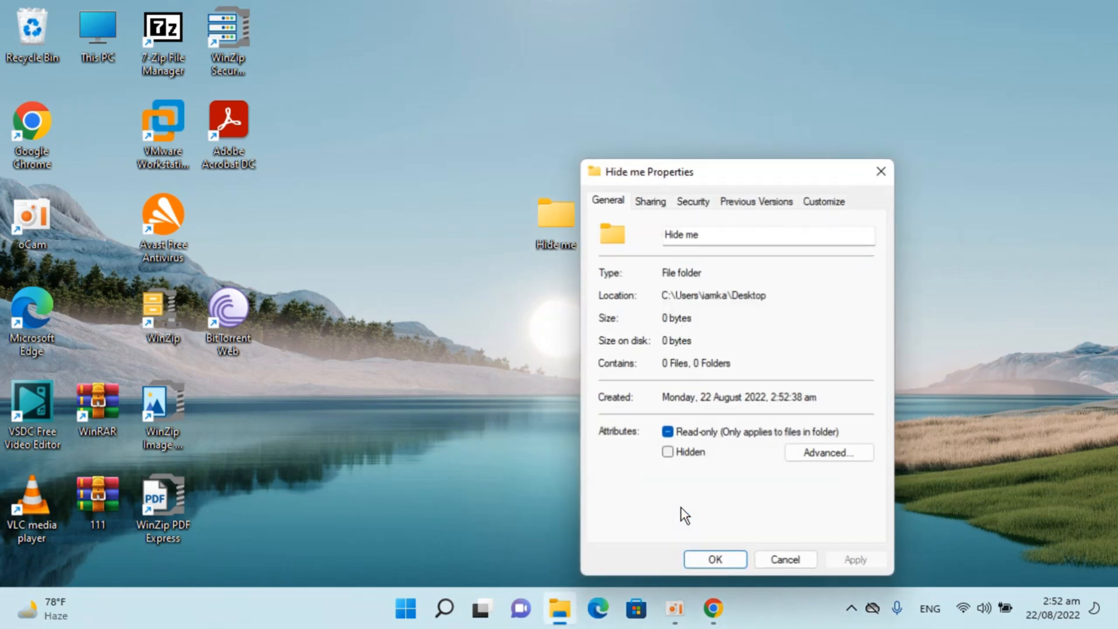
{"action": "left_click", "coordinate": [667, 451]}
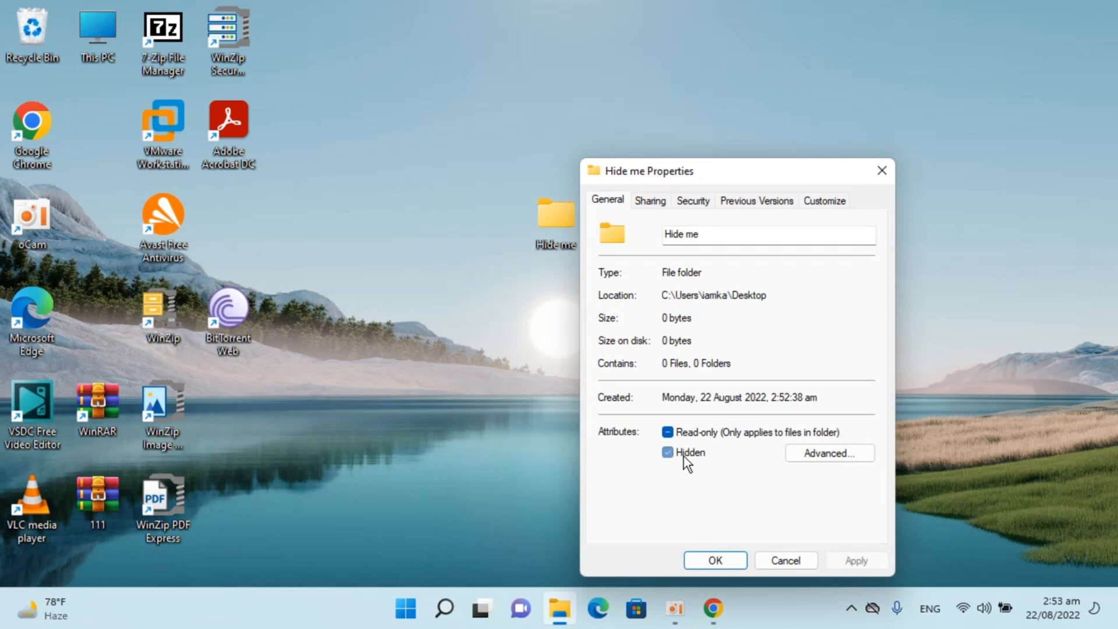
{"action": "left_click", "coordinate": [667, 452]}
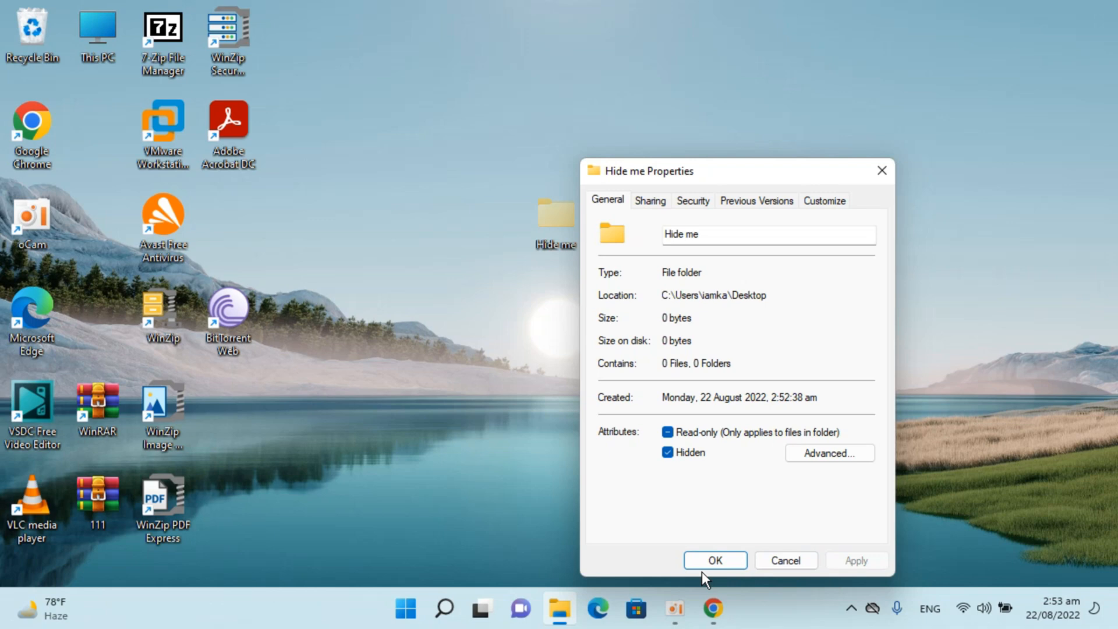
{"action": "left_click", "coordinate": [714, 560]}
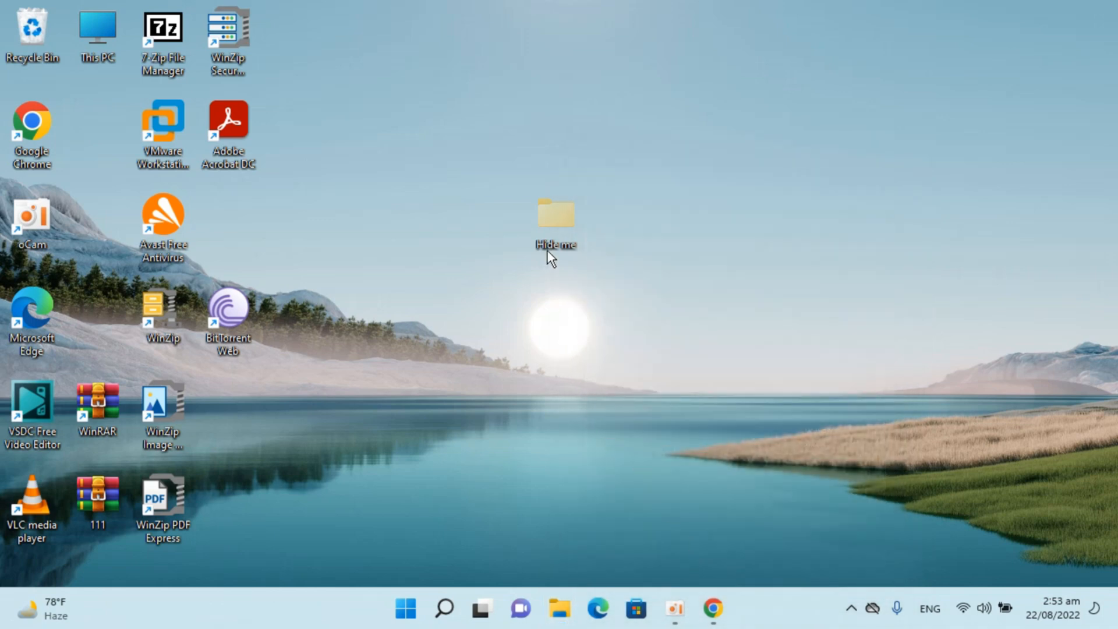
{"action": "mouse_move", "coordinate": [702, 590]}
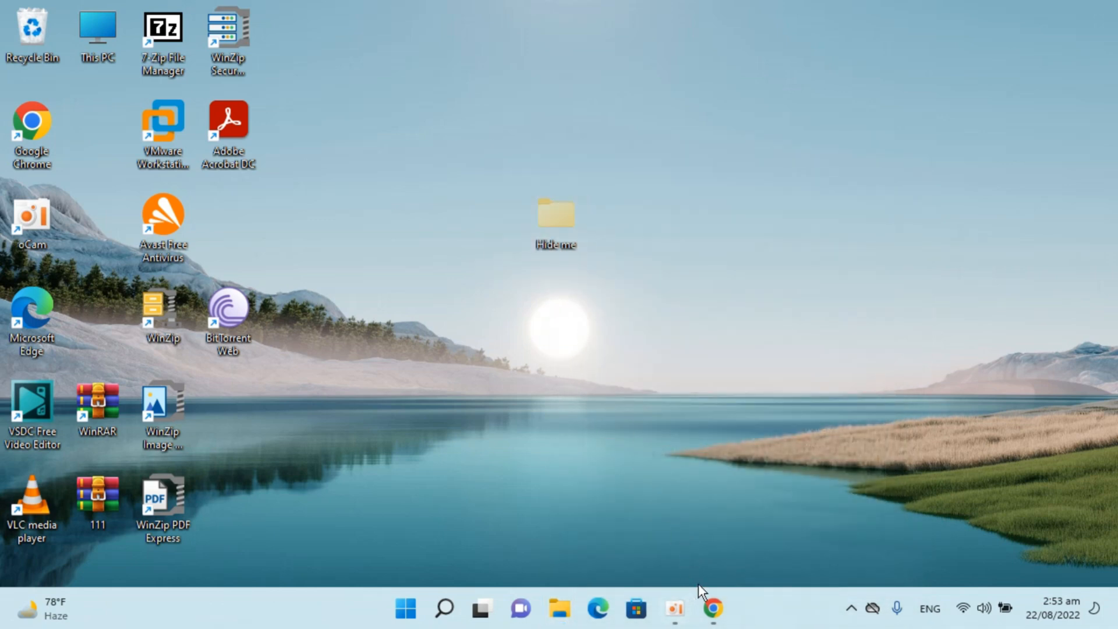
Step: Untick Hidden items under View > Show so 'Hide me' vanishes from the desktop
{"action": "left_click", "coordinate": [712, 609]}
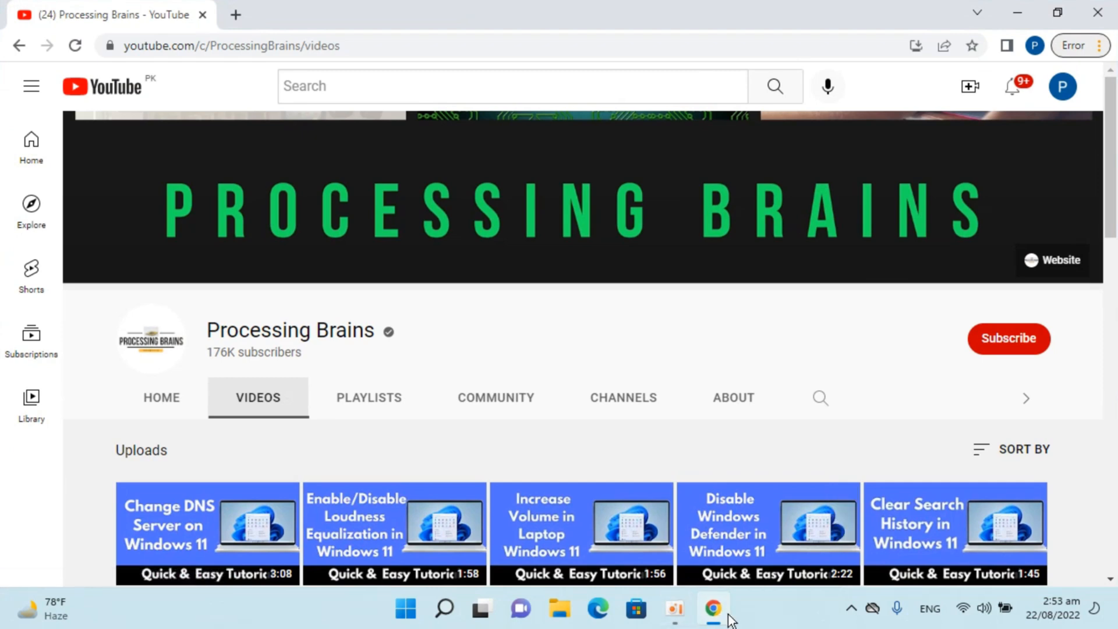
{"action": "left_click", "coordinate": [559, 609]}
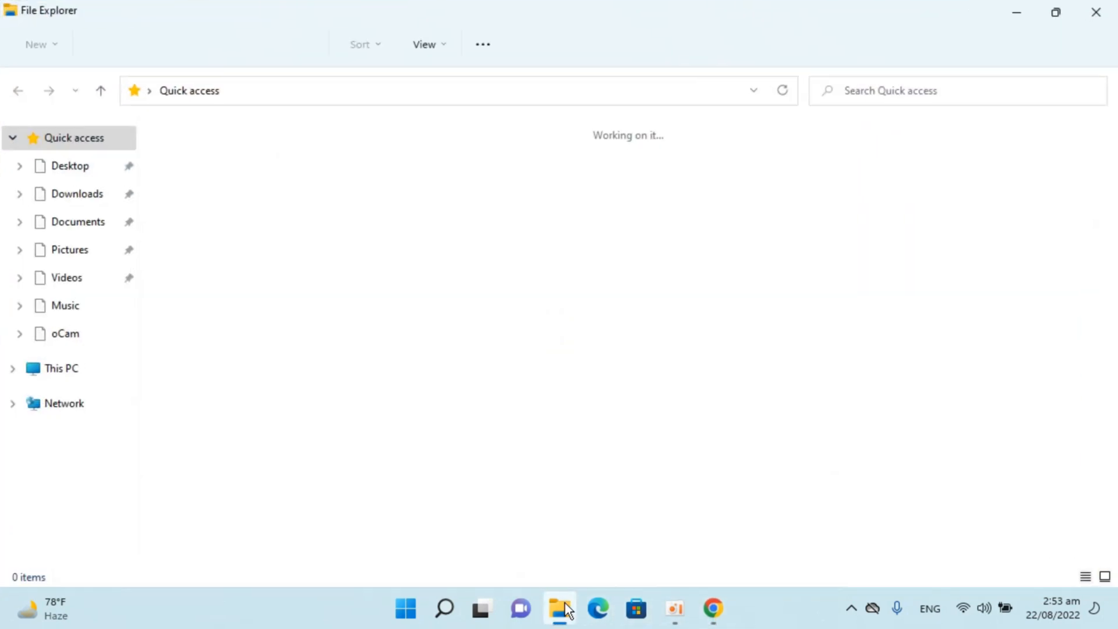
{"action": "left_click", "coordinate": [425, 44]}
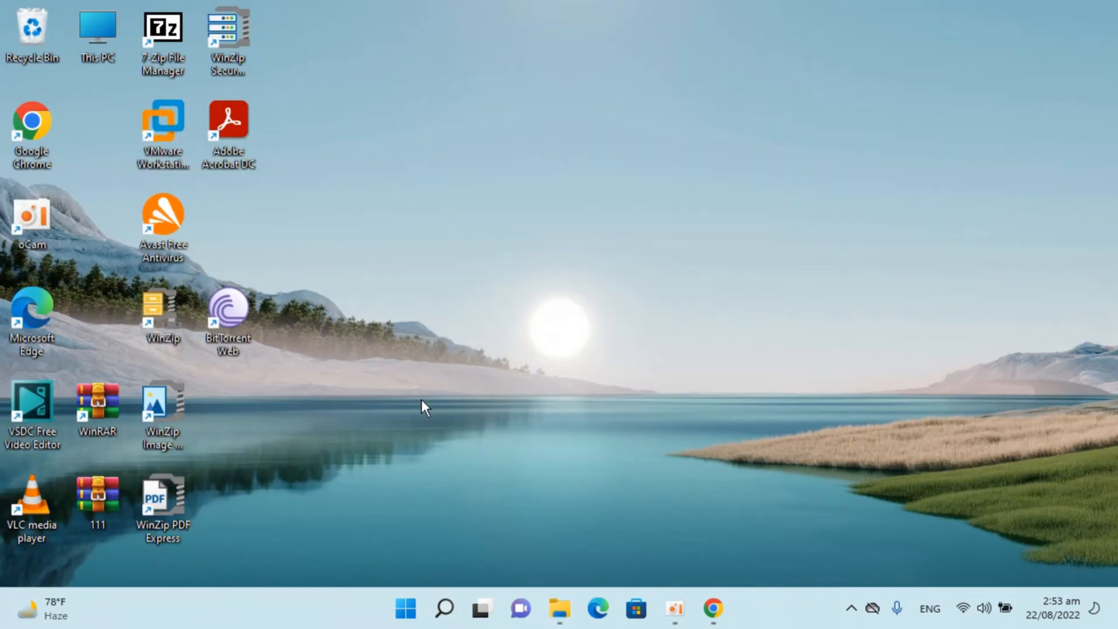
{"action": "mouse_move", "coordinate": [690, 406]}
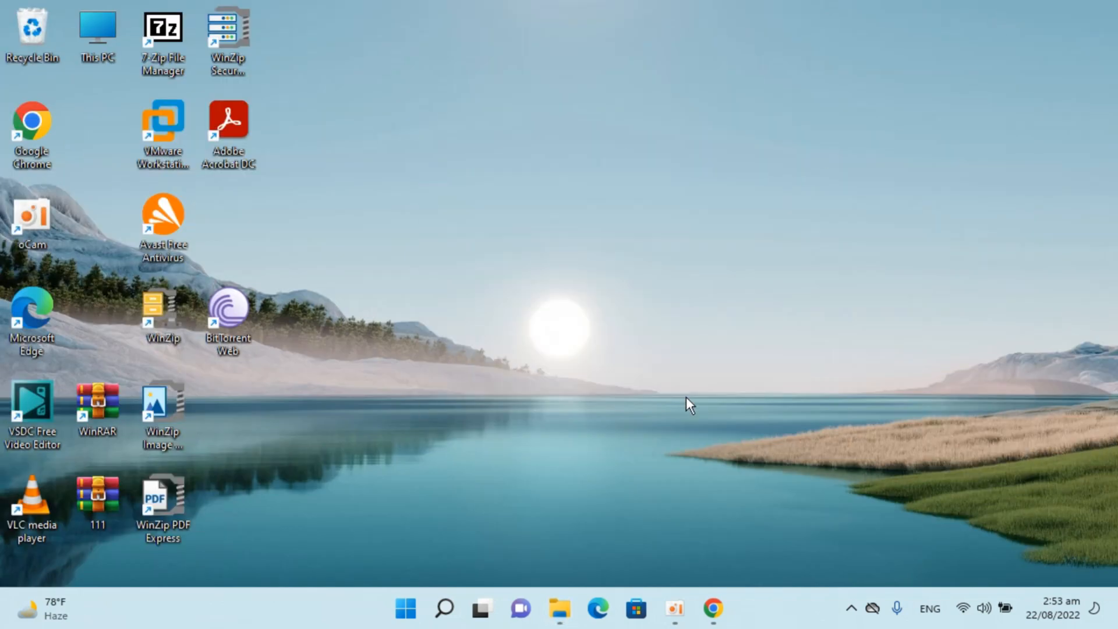
{"action": "mouse_move", "coordinate": [561, 480]}
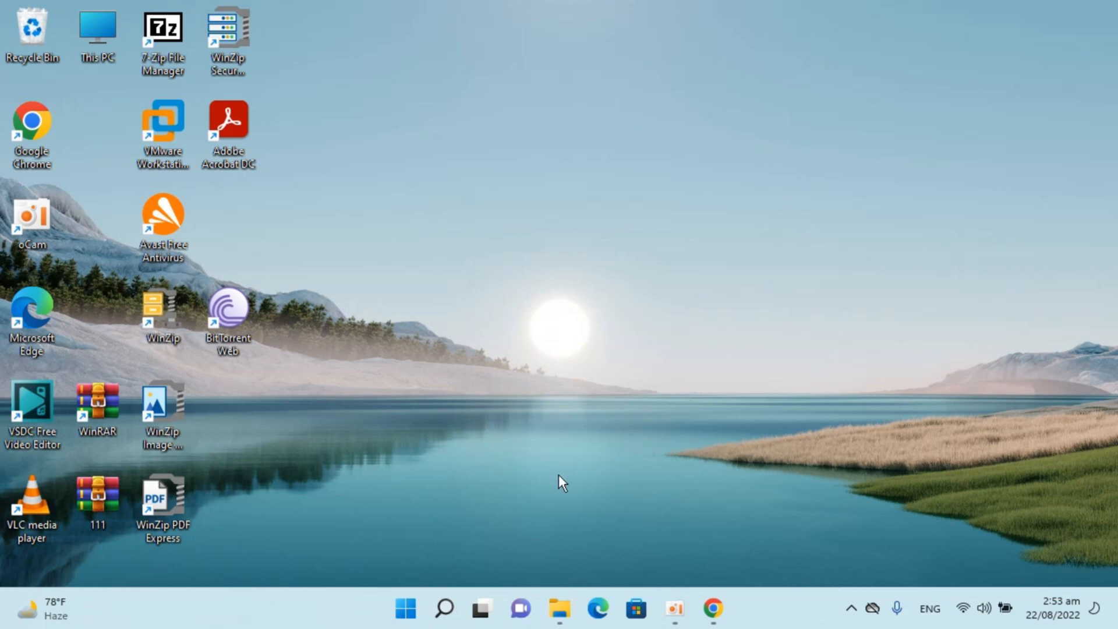
Step: Re-enable Hidden items under View > Show so the faded 'Hide me' folder reappears
{"action": "left_click", "coordinate": [559, 609]}
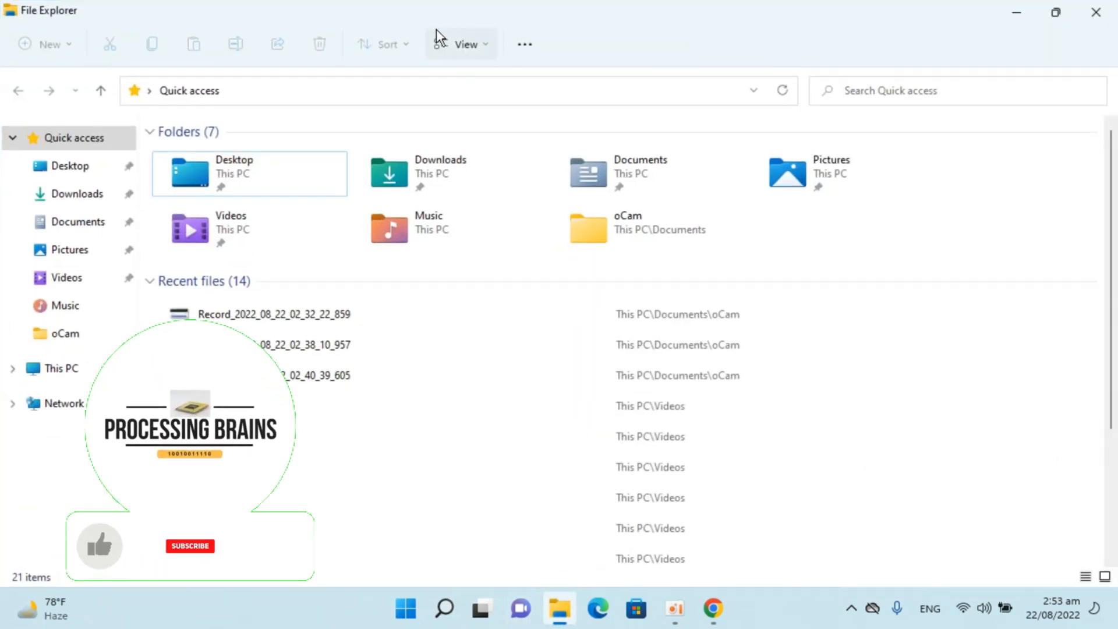
{"action": "left_click", "coordinate": [461, 44]}
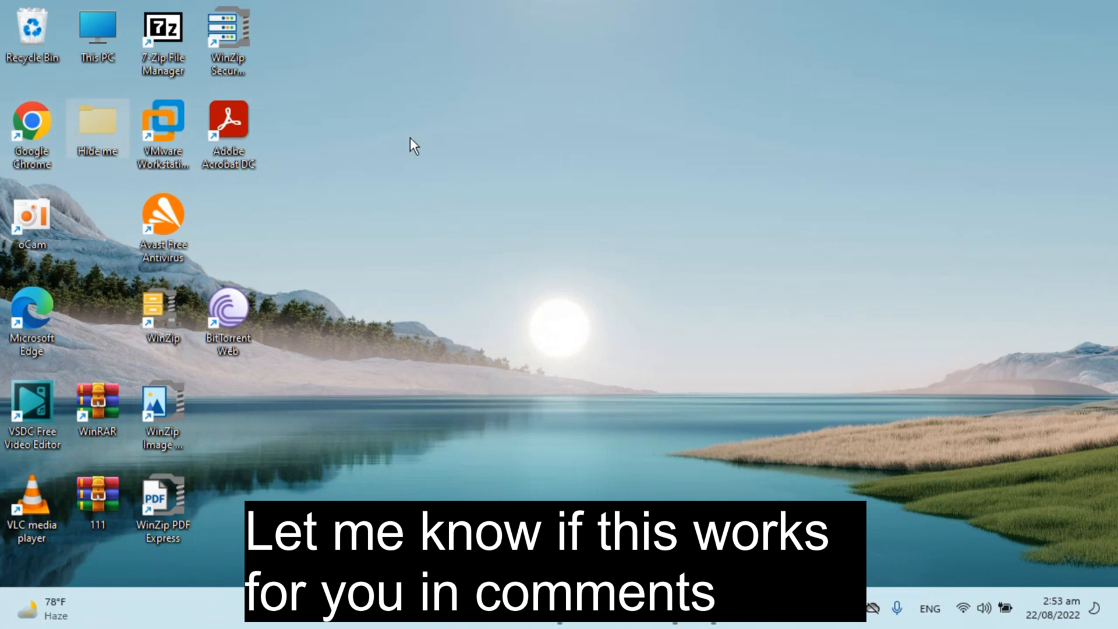
{"action": "mouse_move", "coordinate": [98, 128]}
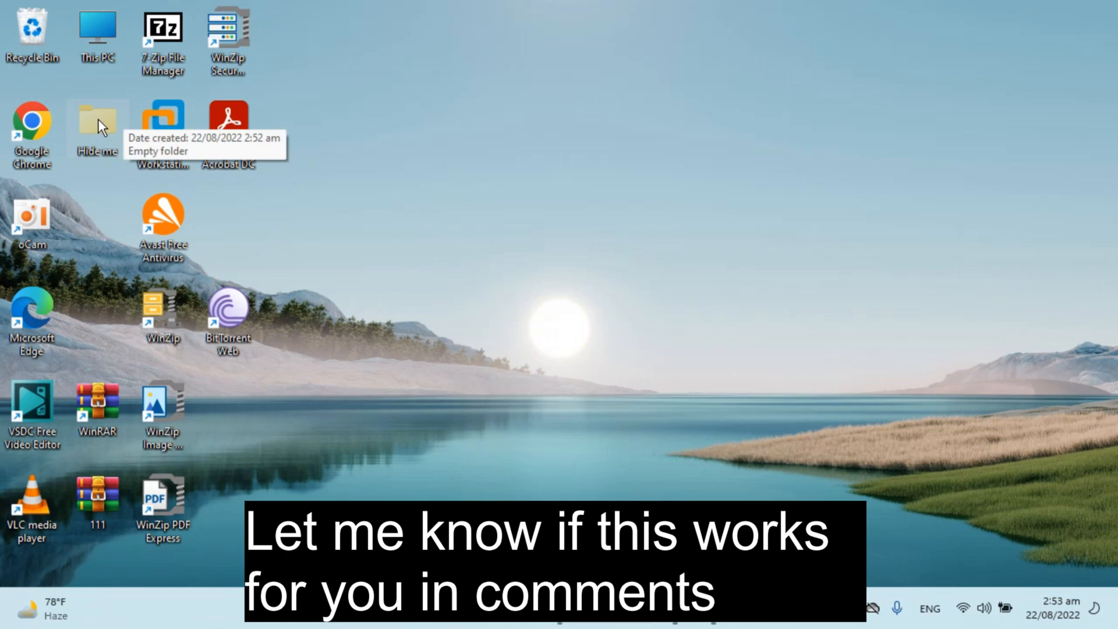
Step: Open the faded 'Hide me' folder from the desktop, revealing it is empty
{"action": "double_click", "coordinate": [97, 117]}
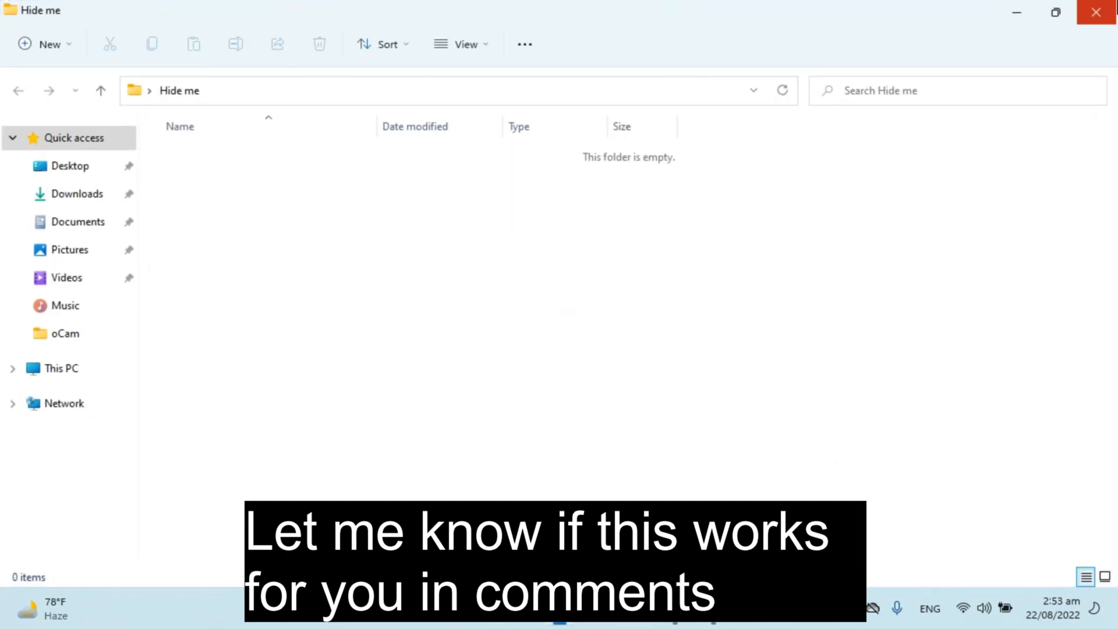